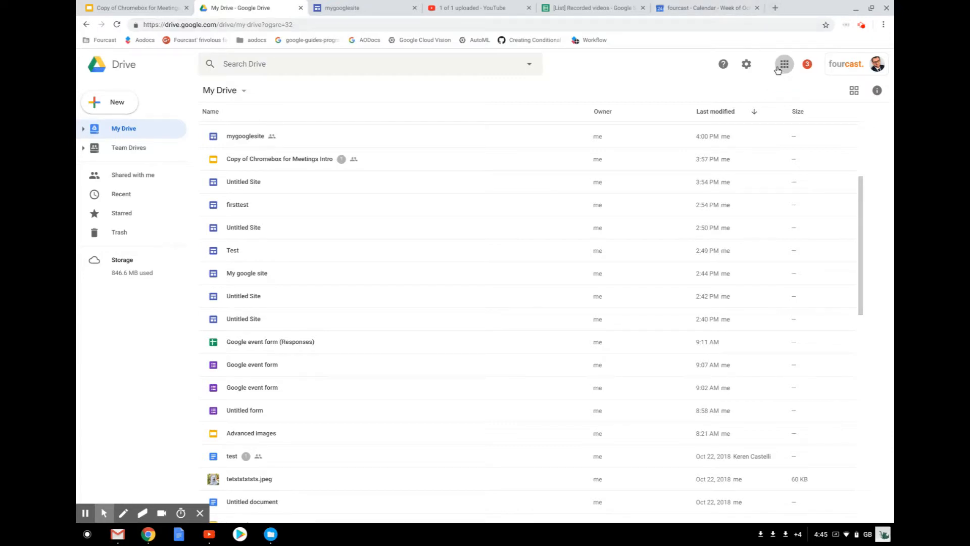
Launch Cloud Search from the Google apps launcher's More section in Drive.
left_click(783, 64)
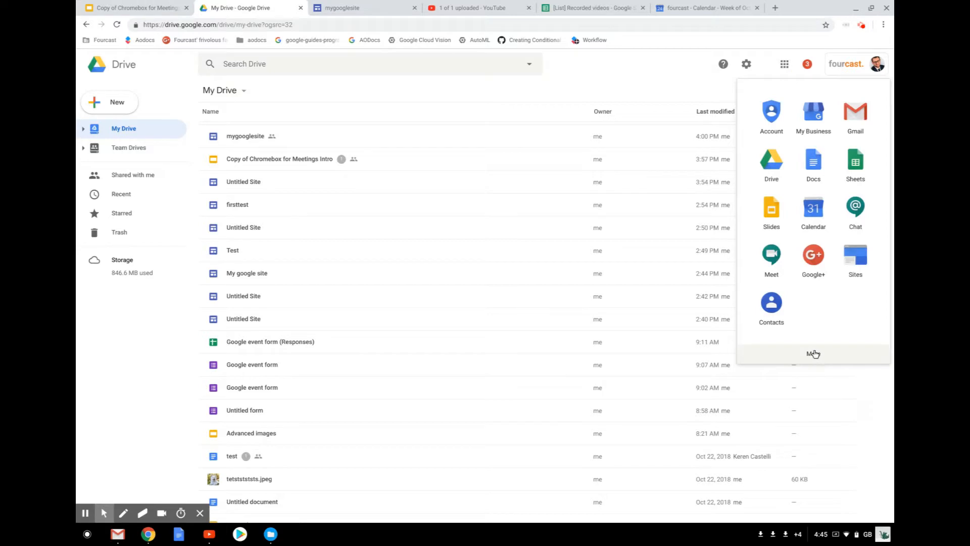
left_click(812, 353)
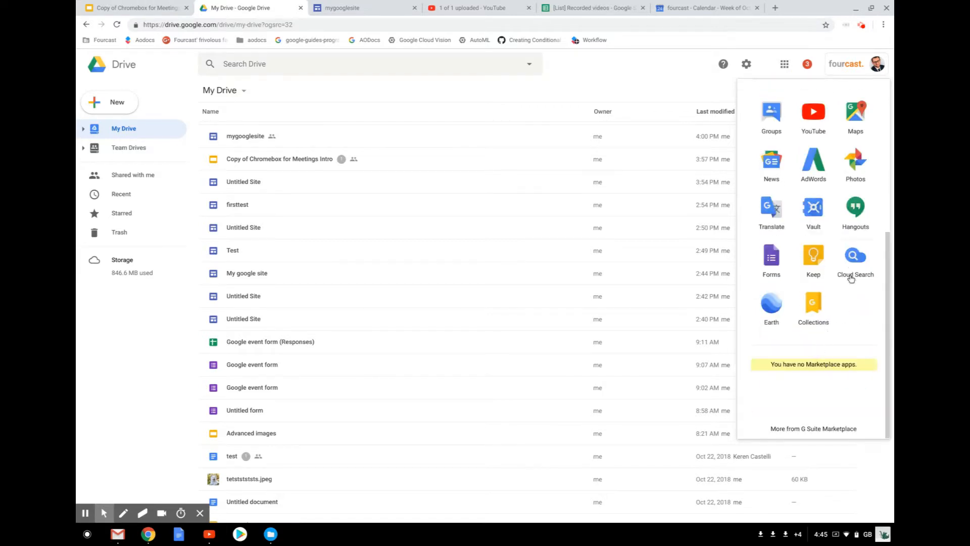
left_click(855, 254)
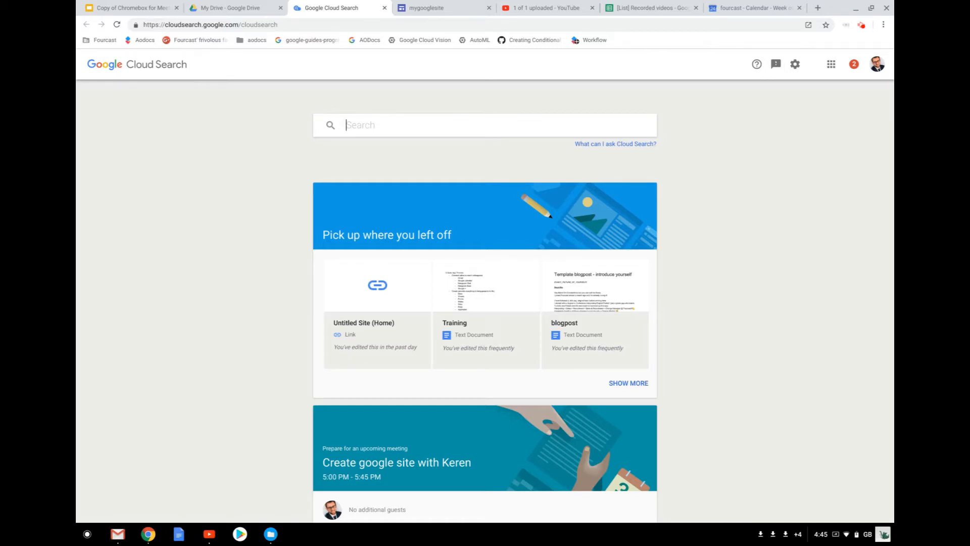
type("Who is Charles'")
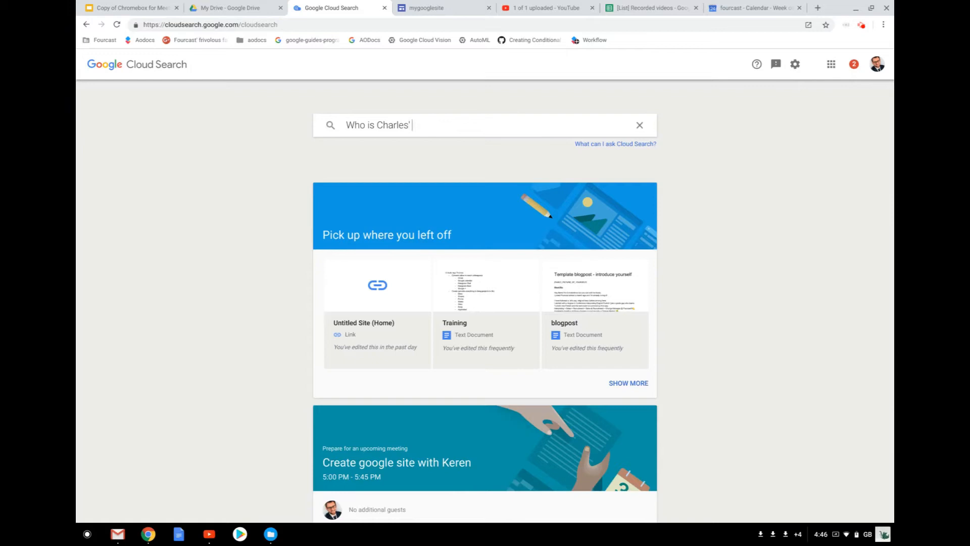
type("boss<")
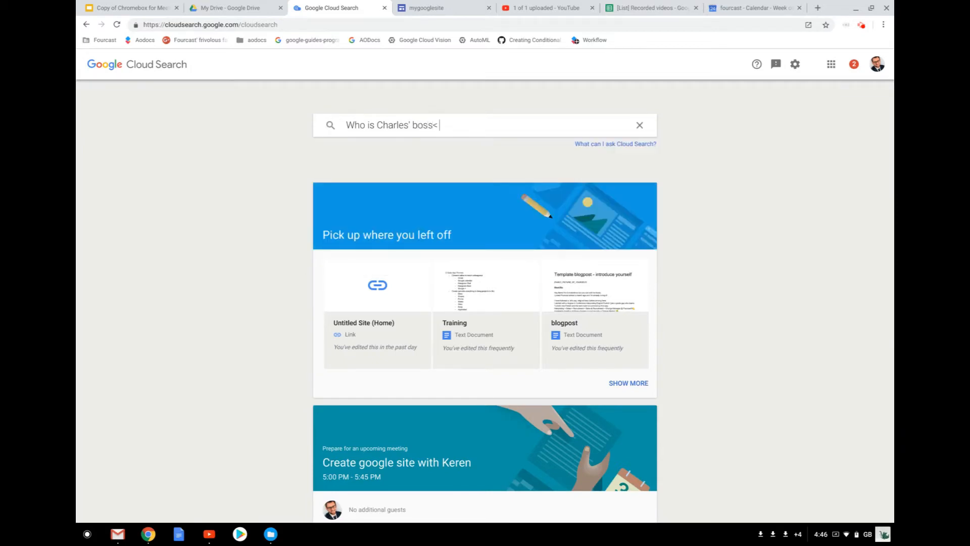
type("@")
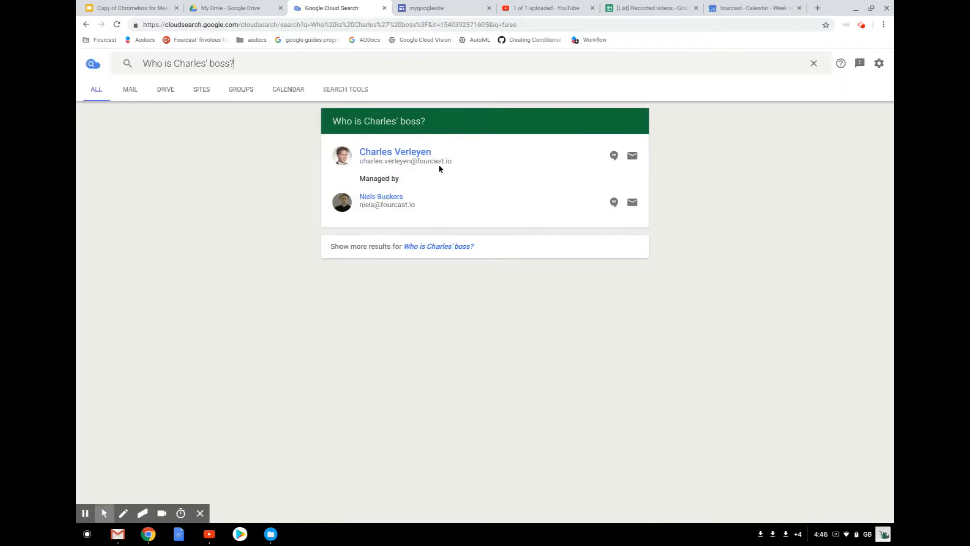
mouse_move(381, 197)
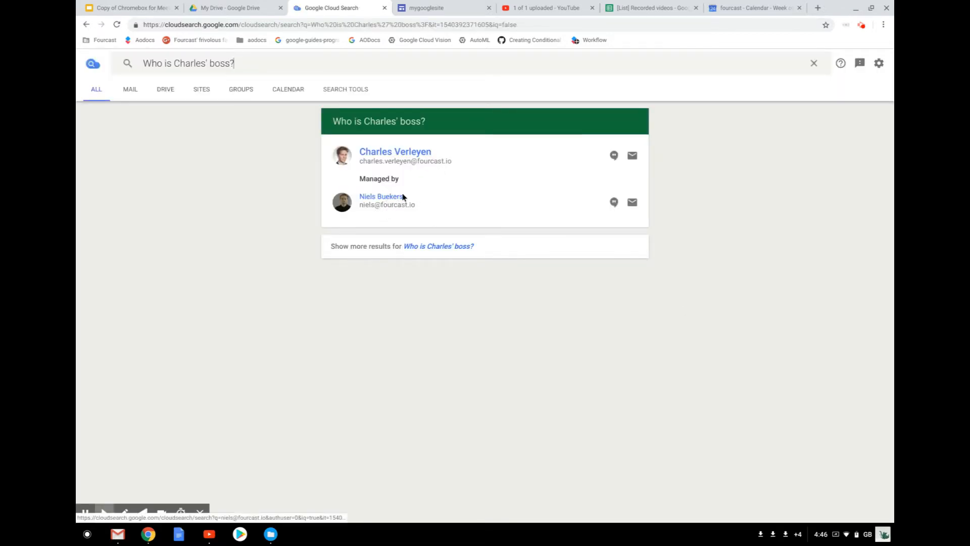
mouse_move(381, 196)
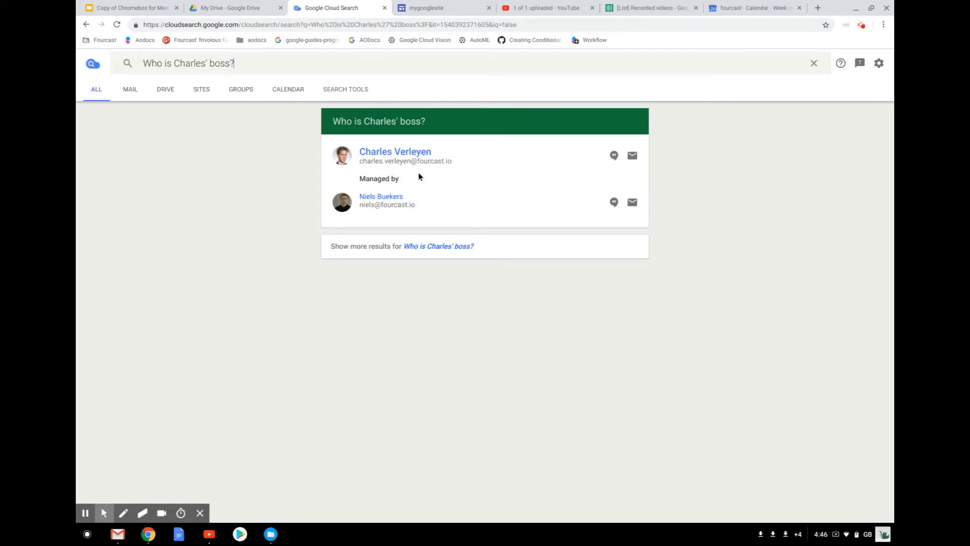
mouse_move(117, 55)
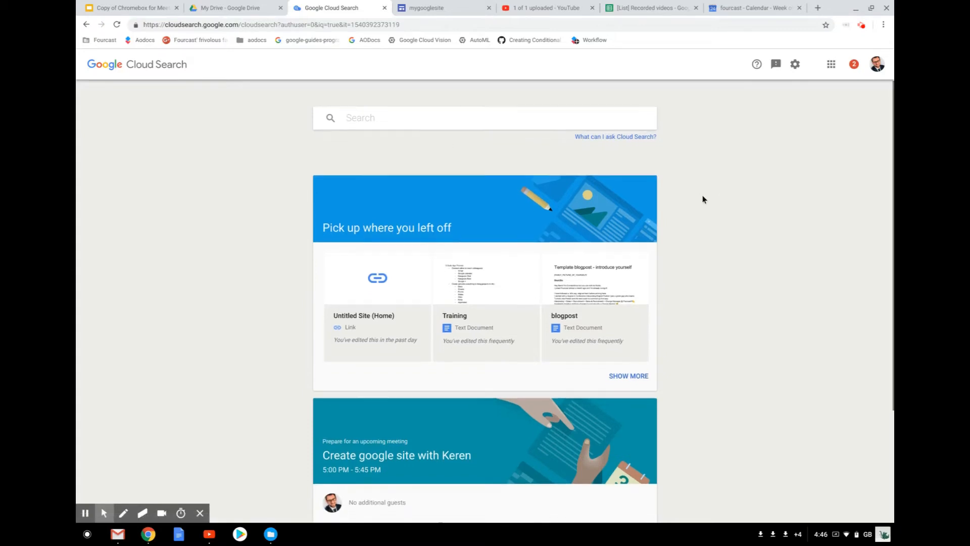
scroll("down", 3)
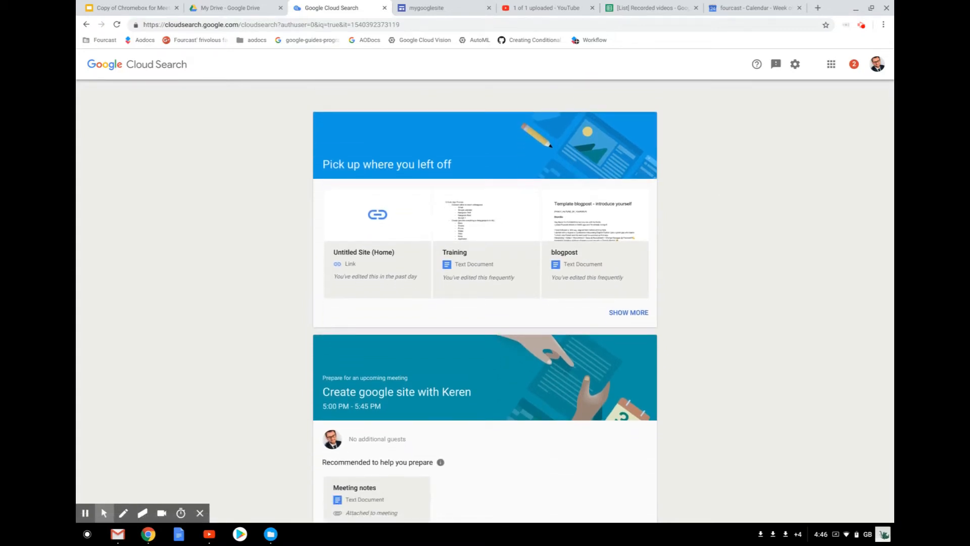
mouse_move(715, 241)
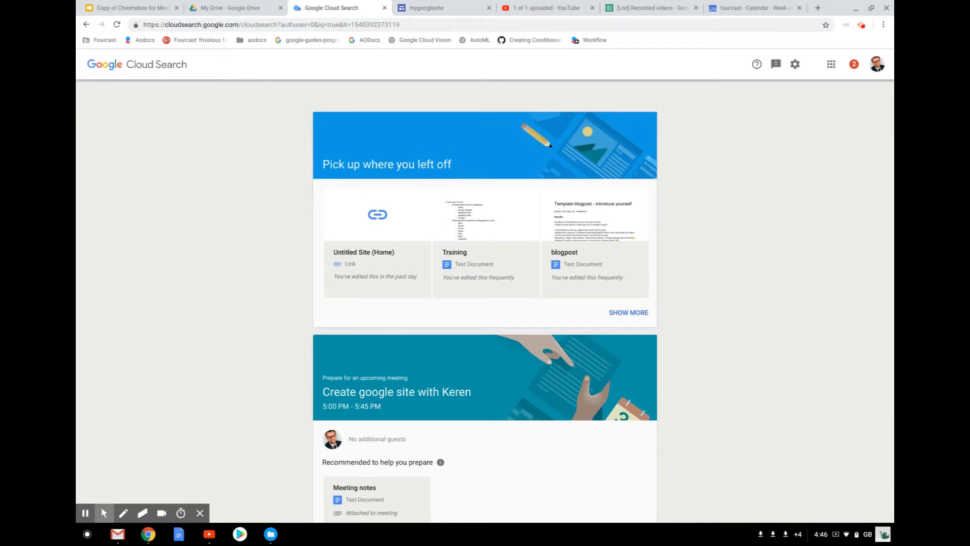
scroll("down", 3)
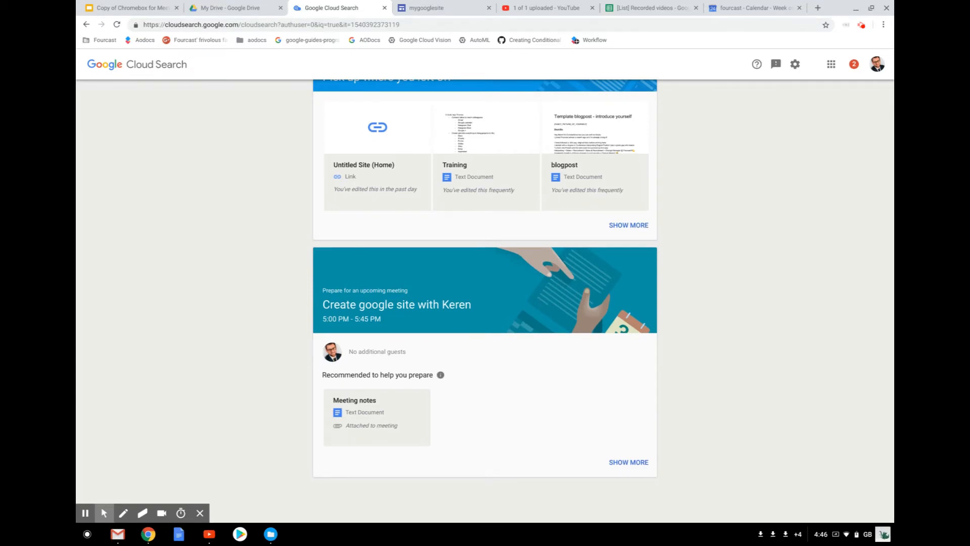
mouse_move(555, 282)
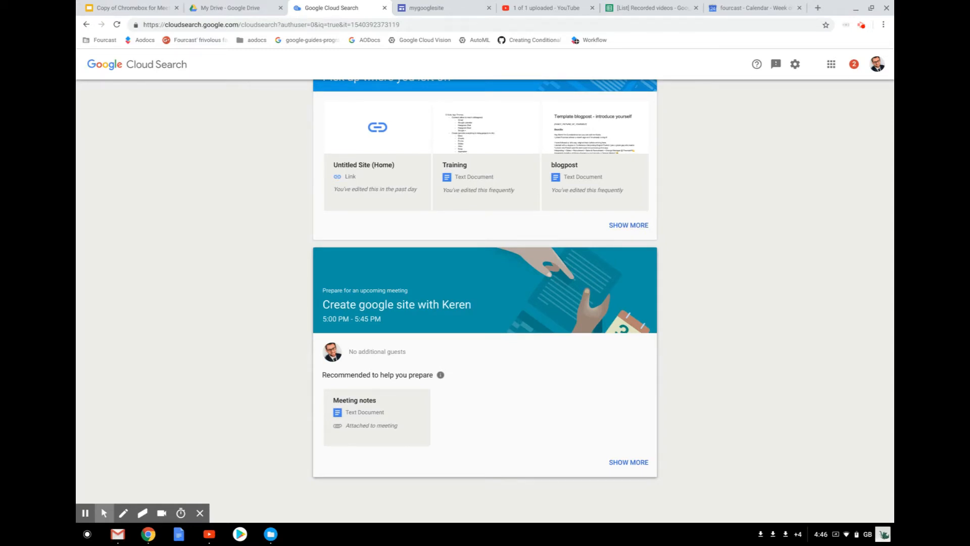
mouse_move(491, 431)
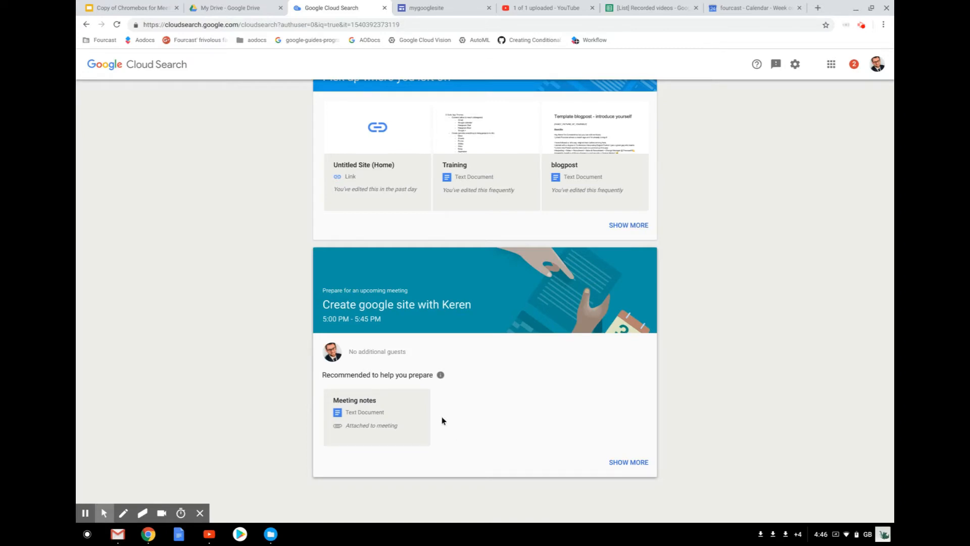
mouse_move(462, 432)
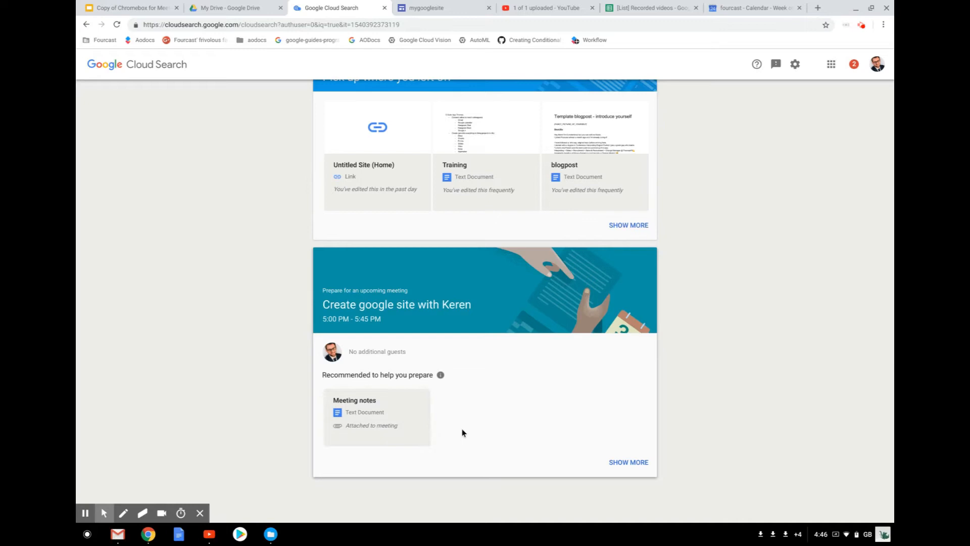
mouse_move(496, 437)
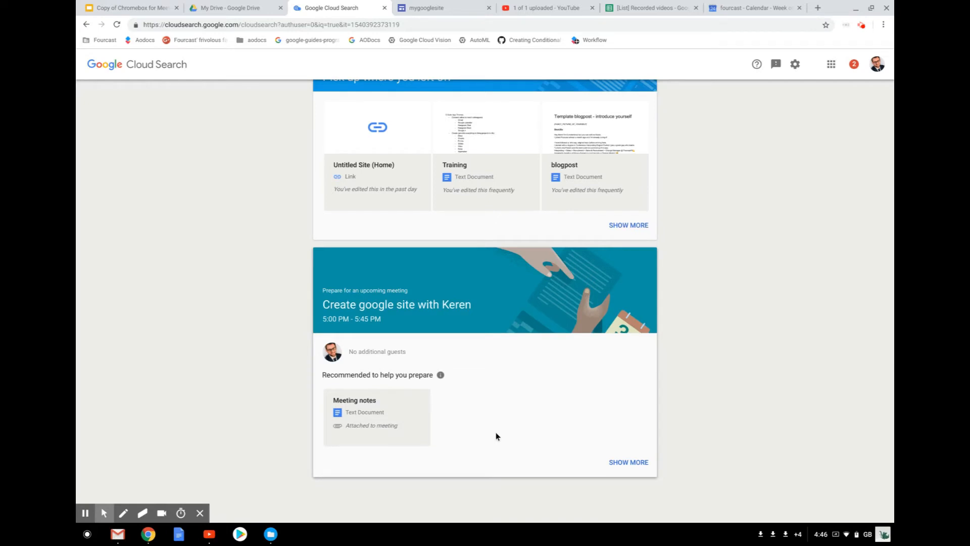
scroll("up", 3)
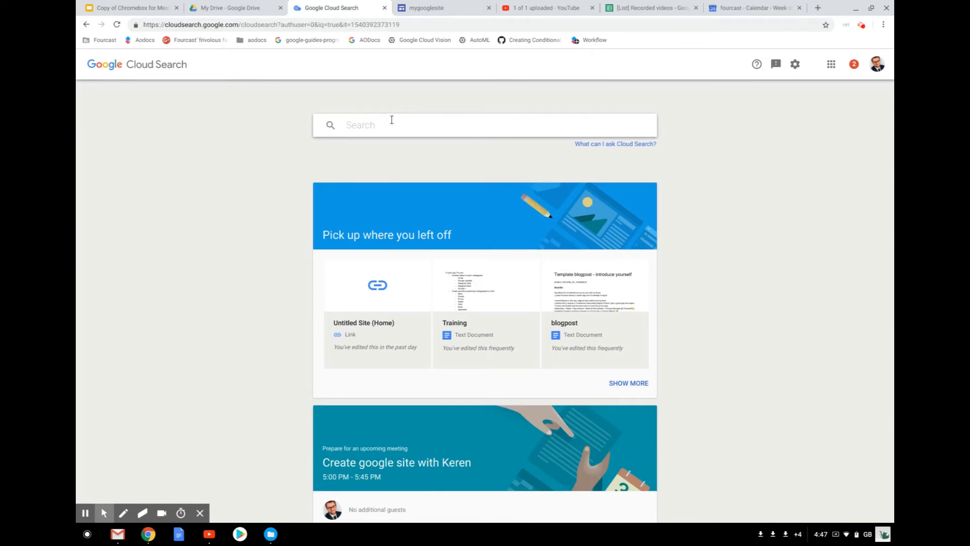
type("google")
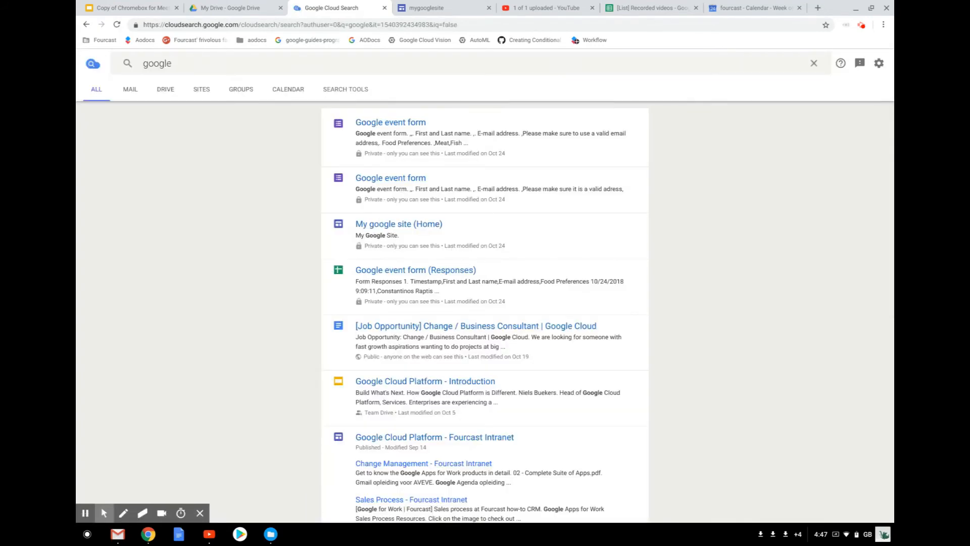
mouse_move(76, 39)
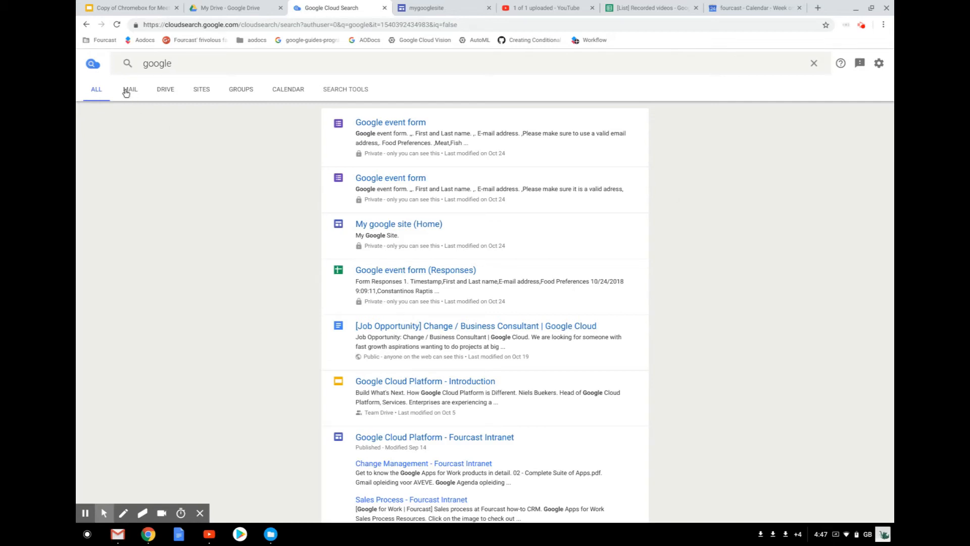
Browse the 'google' results by Mail, Drive, Sites, Groups and finally Calendar.
left_click(131, 89)
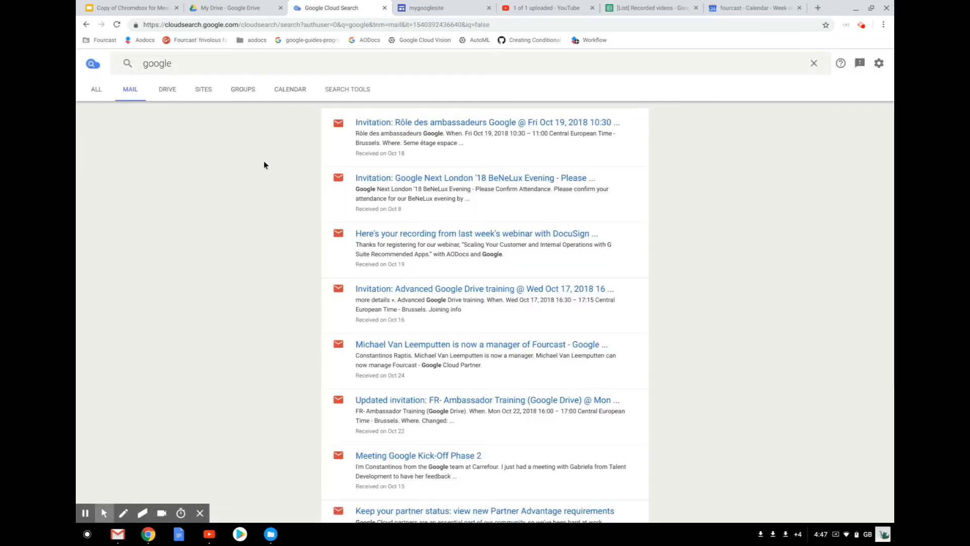
left_click(166, 89)
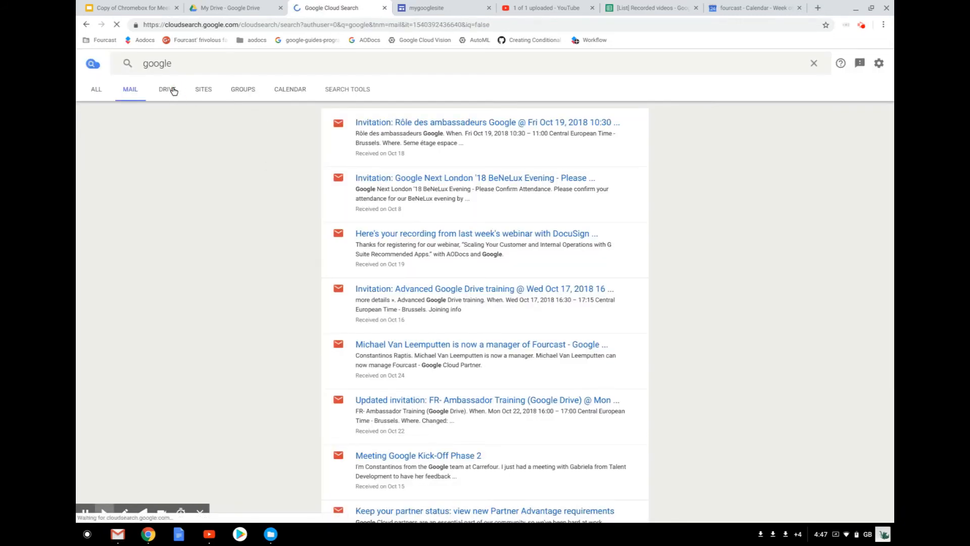
left_click(165, 89)
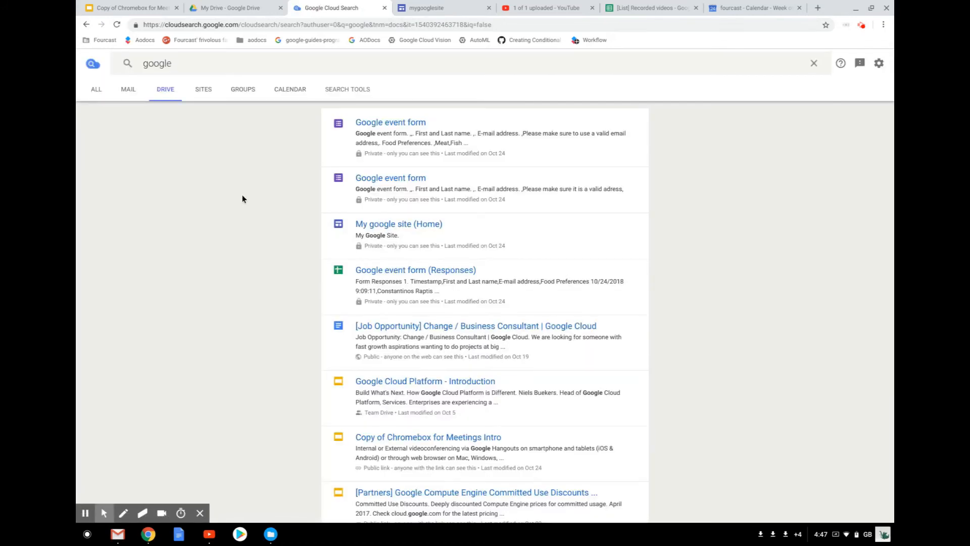
left_click(203, 89)
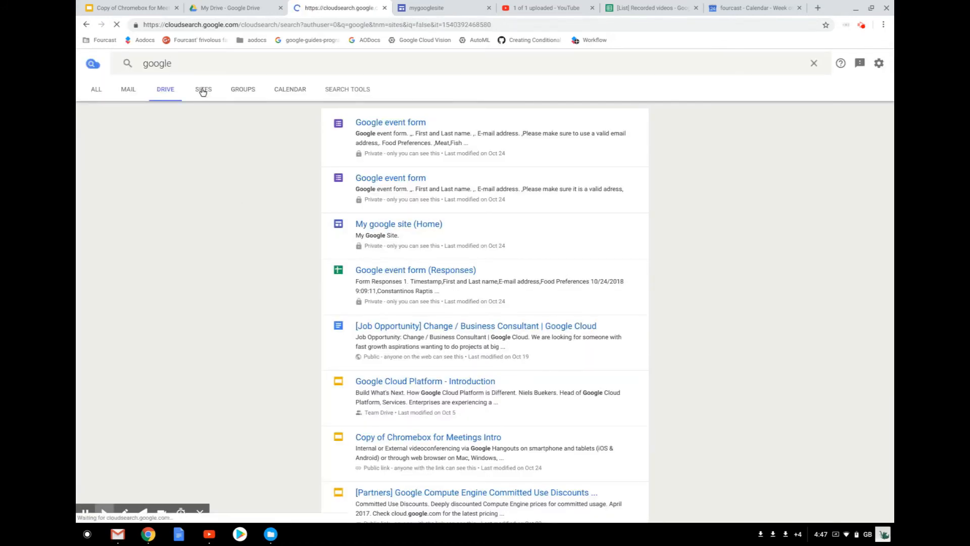
left_click(202, 89)
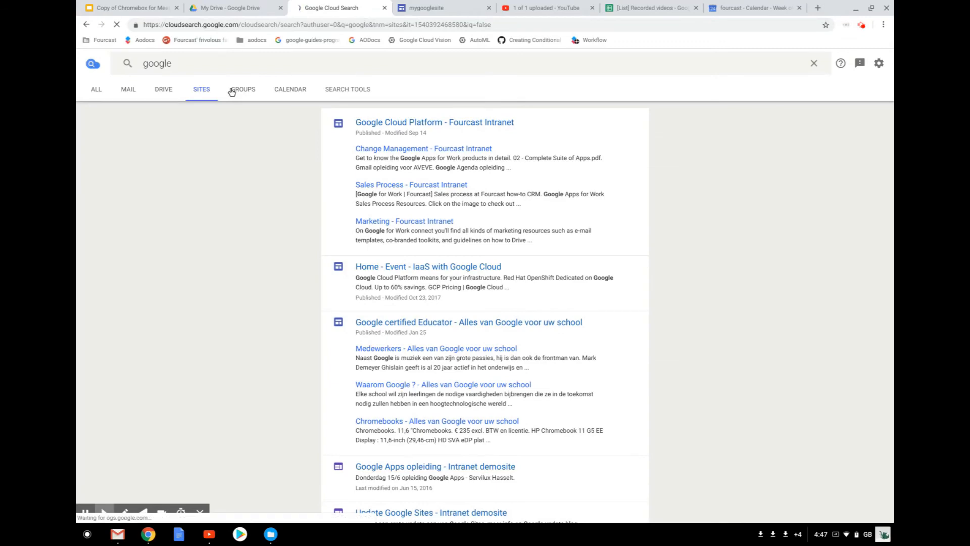
left_click(240, 88)
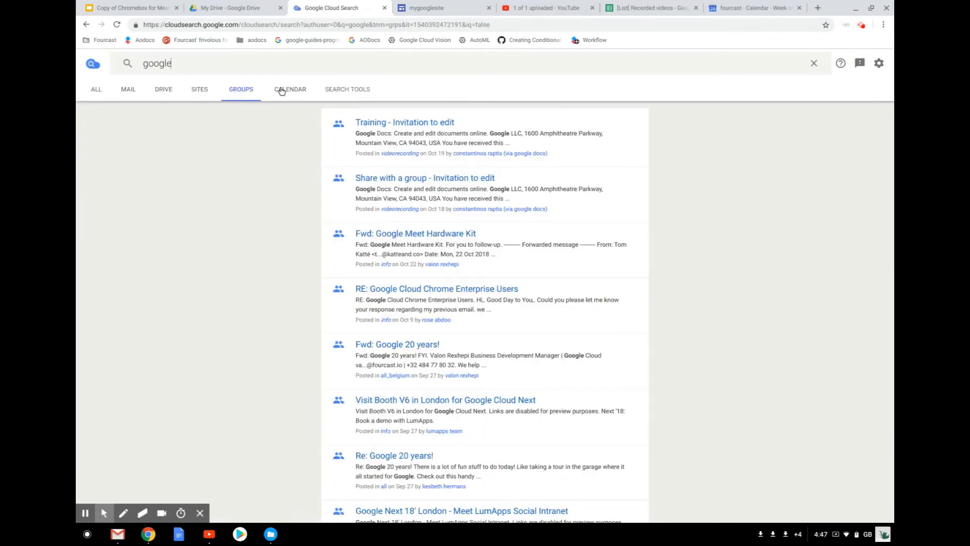
left_click(288, 89)
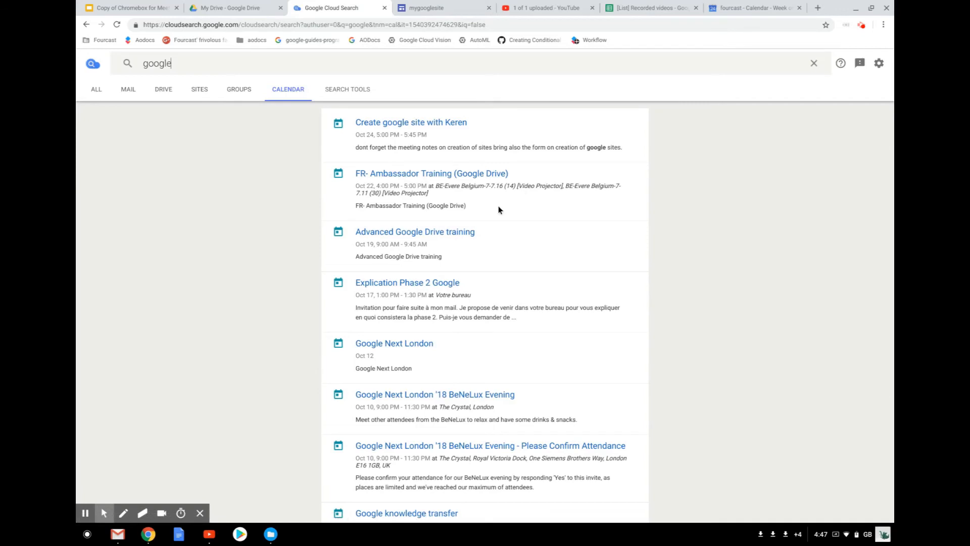
mouse_move(421, 231)
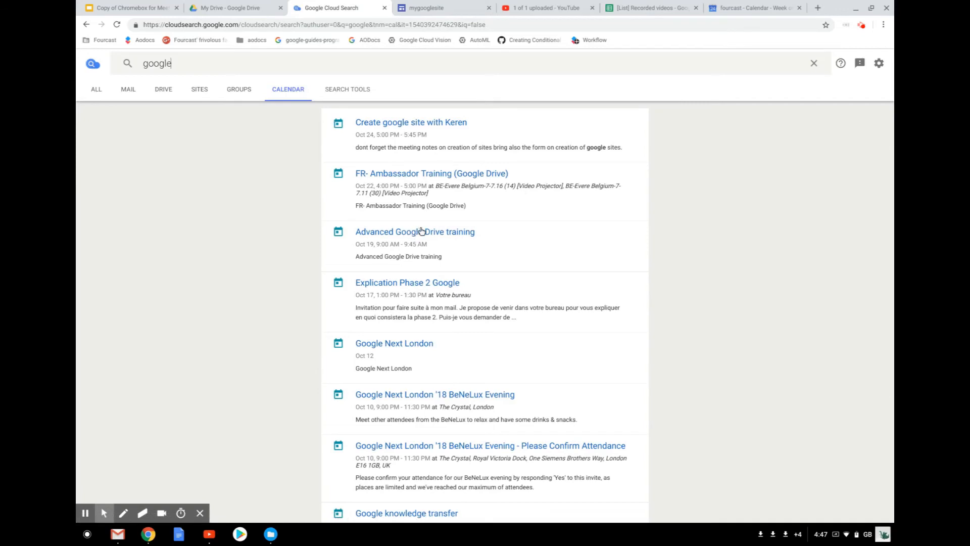
mouse_move(437, 266)
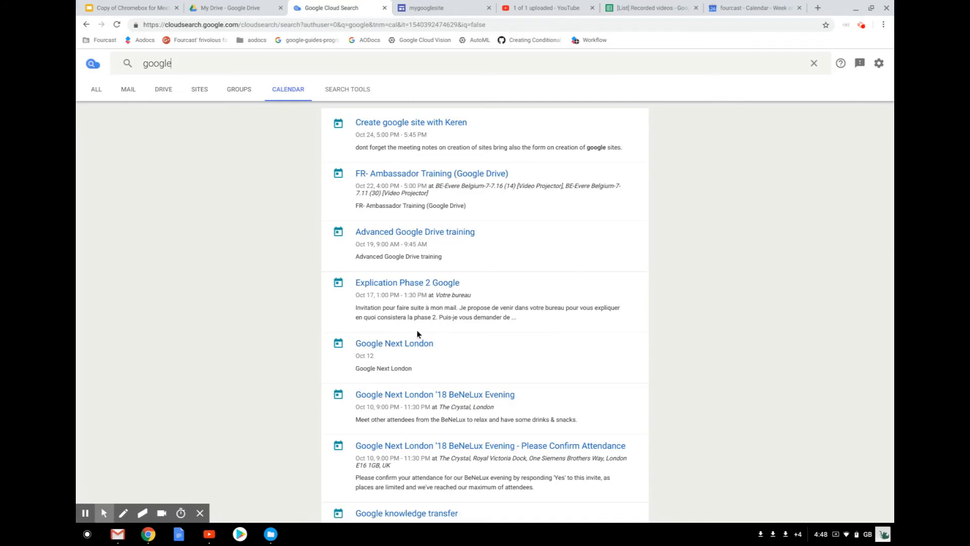
View the Google Next London event in Calendar and return to the Cloud Search results.
left_click(401, 7)
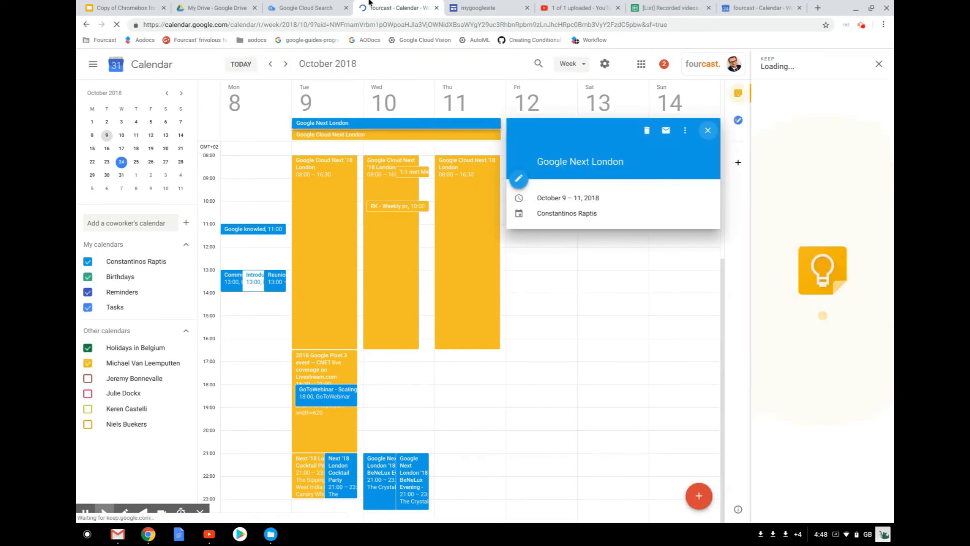
left_click(303, 7)
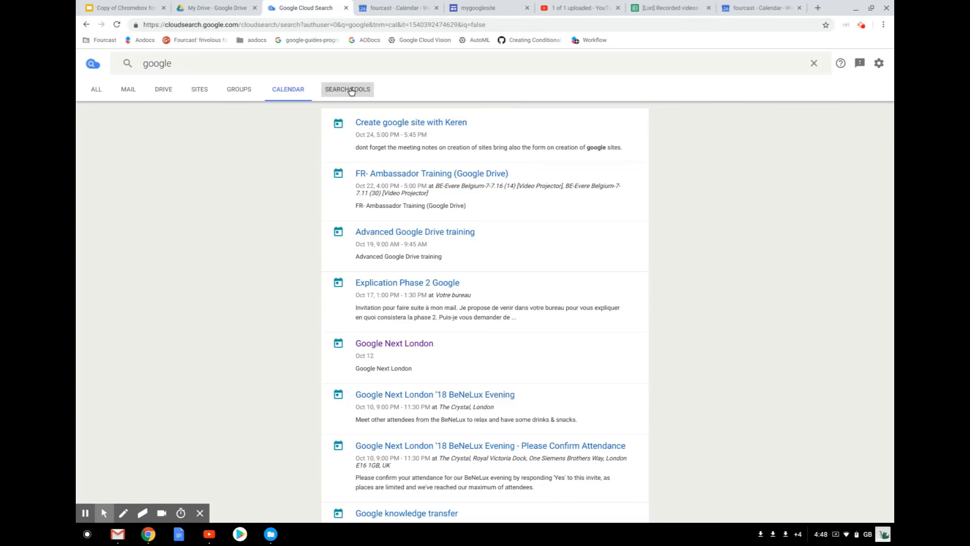
Show the search tools and review the Any time and Everything filter options unchanged.
left_click(346, 89)
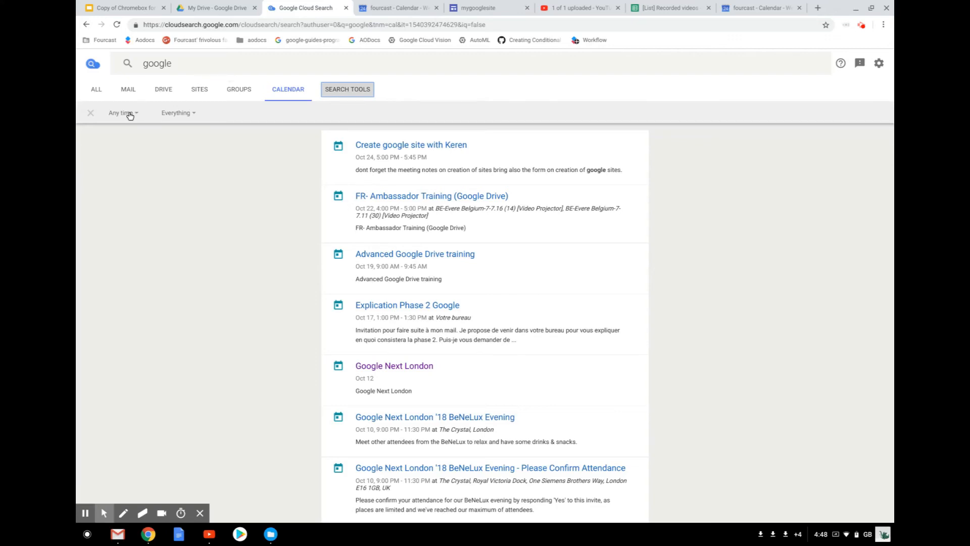
left_click(123, 112)
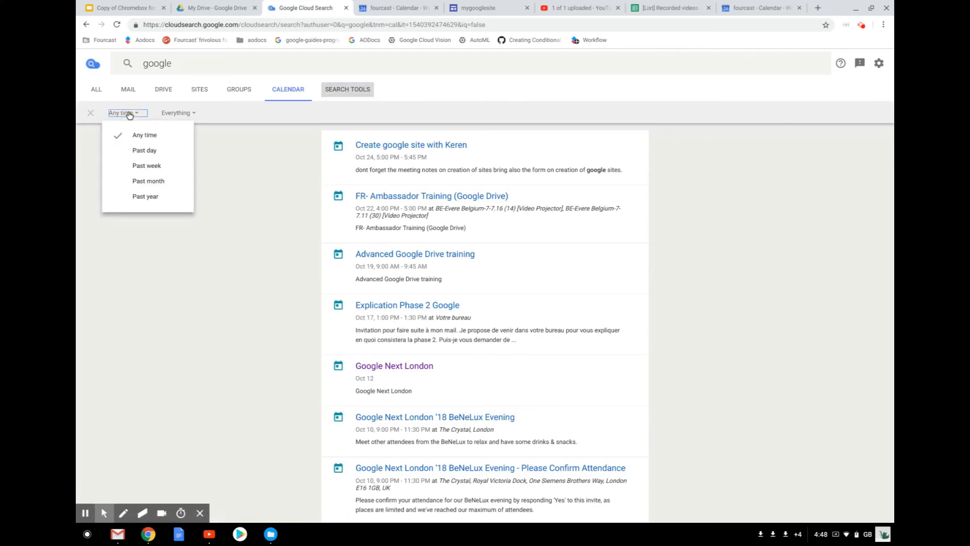
mouse_move(145, 150)
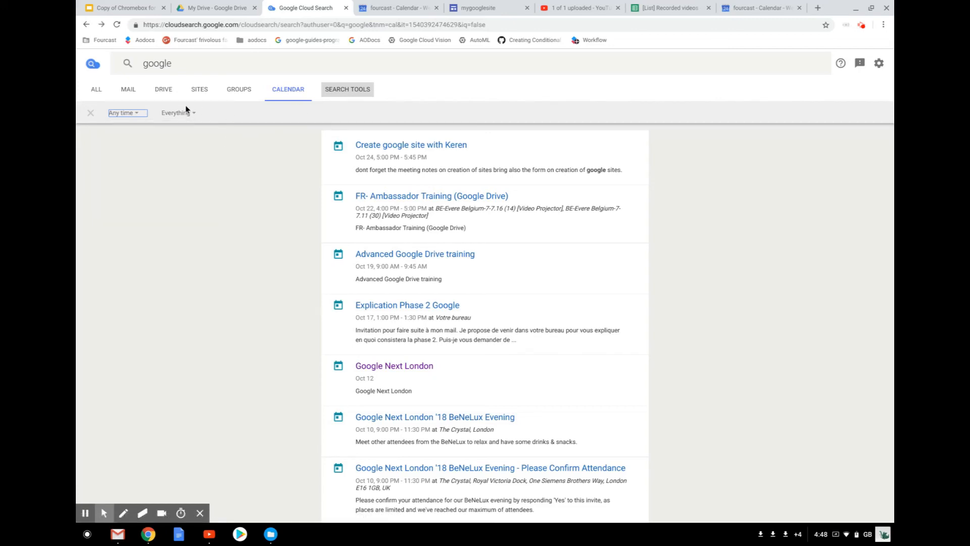
left_click(178, 112)
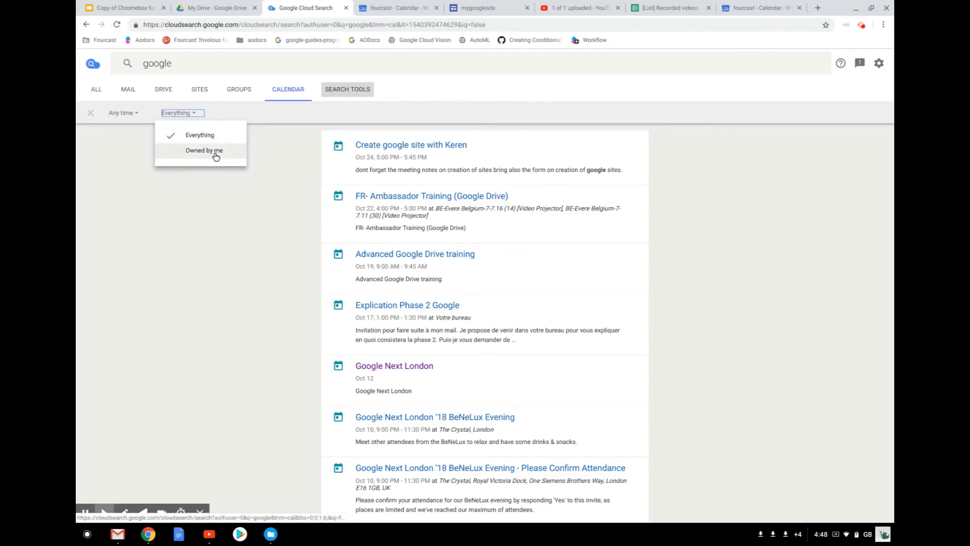
left_click(227, 192)
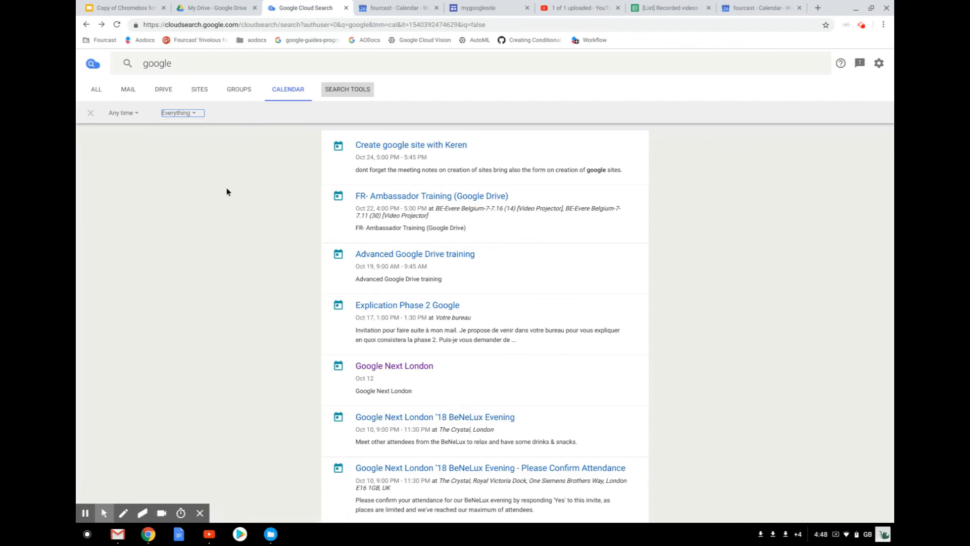